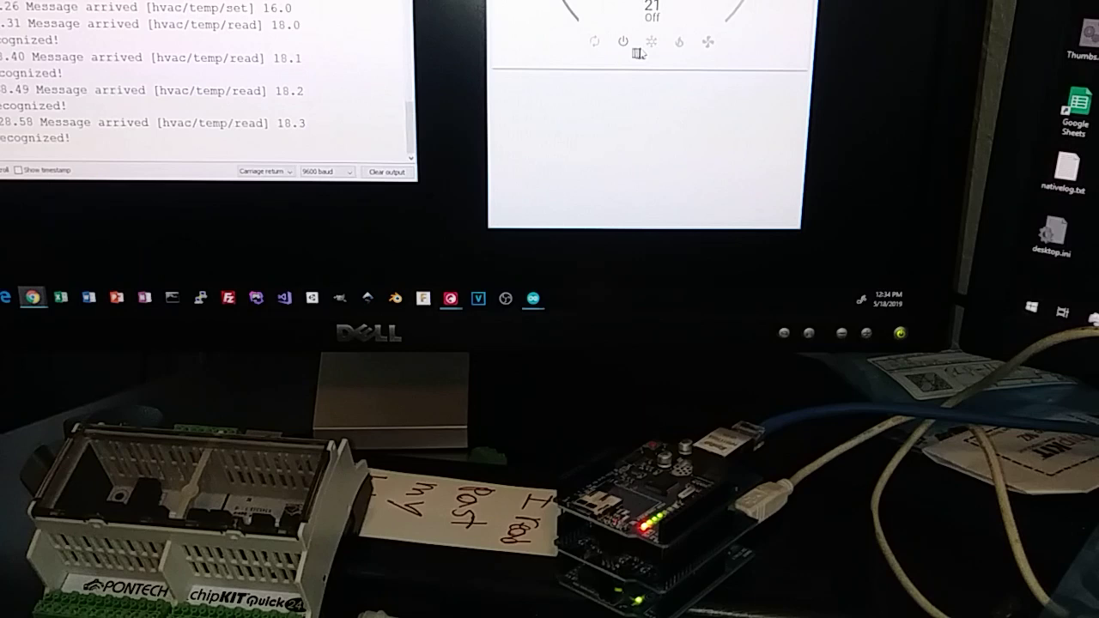
Step: Switch the thermostat card from off to cool (snowflake) mode
left_click(650, 41)
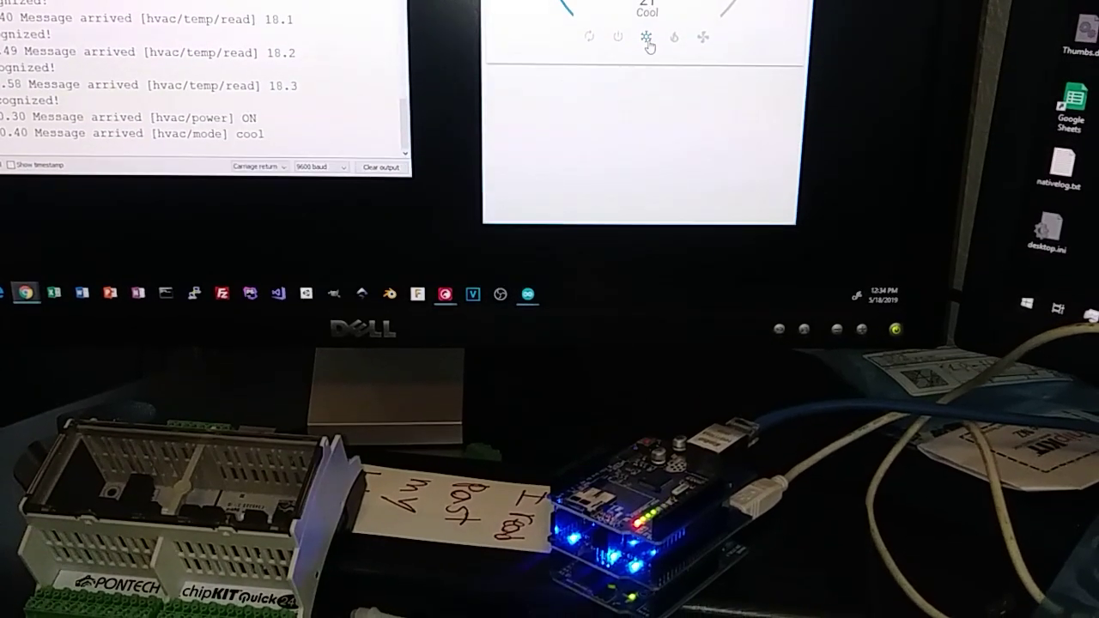